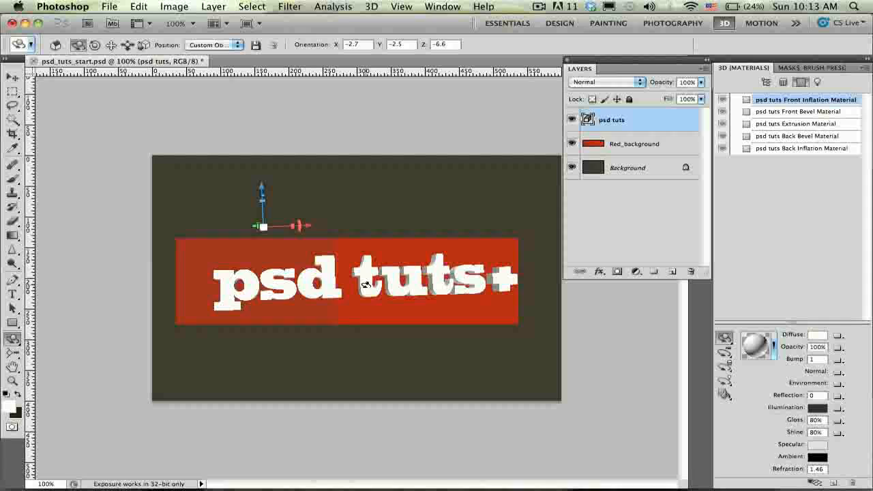
Step: Hide the psd tuts layer, select the Red_background pixels and make a work path from them
{"action": "left_click", "coordinate": [573, 120]}
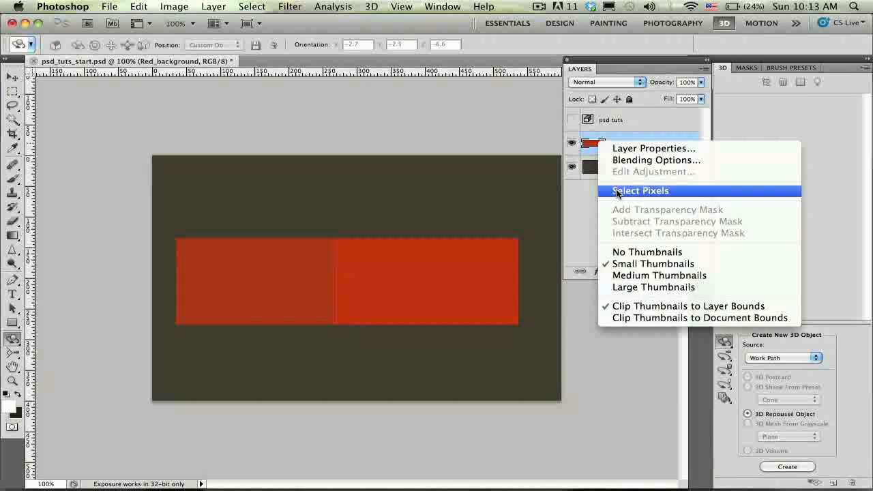
{"action": "left_click", "coordinate": [640, 191]}
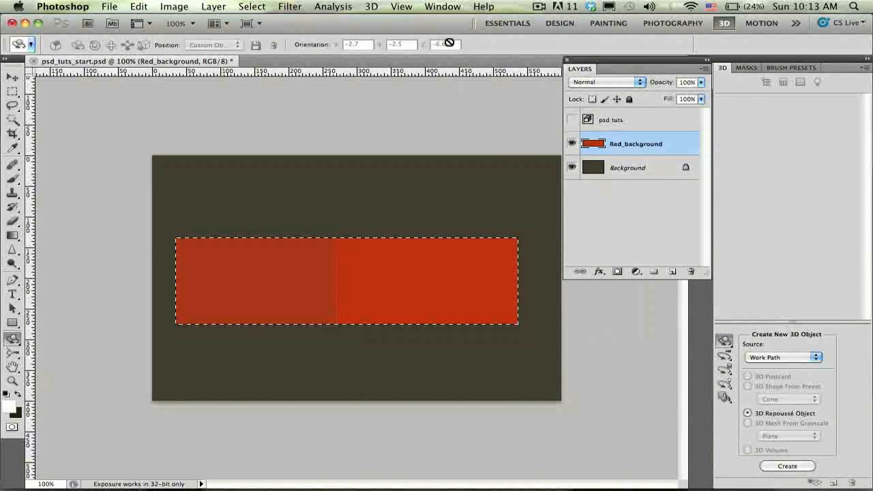
{"action": "left_click", "coordinate": [442, 5]}
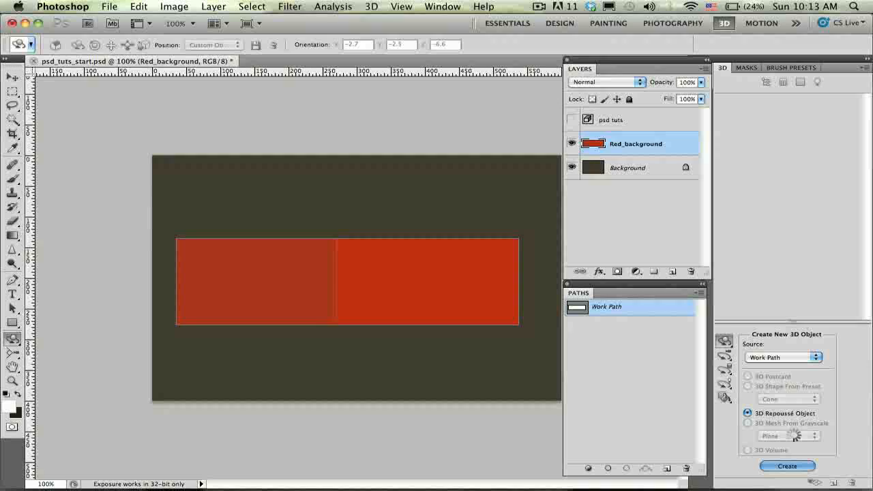
Step: Create a 3D Repoussé object from the work path and accept the extruded red box
{"action": "left_click", "coordinate": [786, 467]}
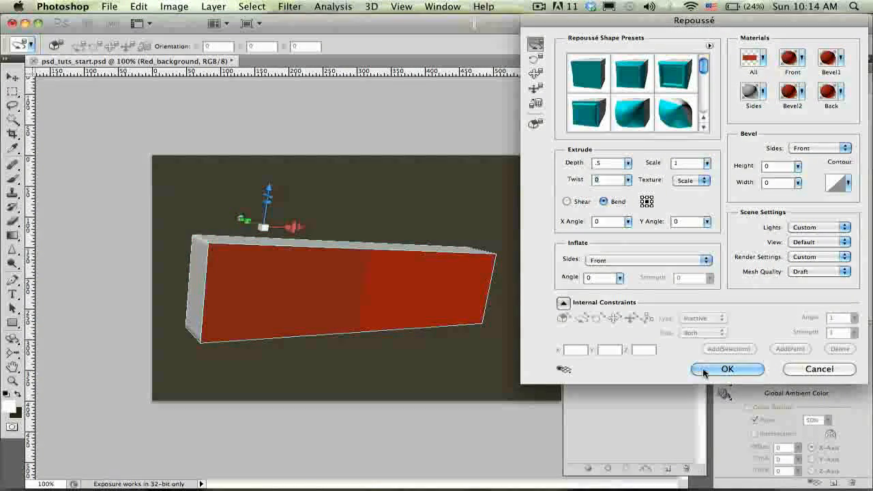
{"action": "left_click", "coordinate": [726, 368]}
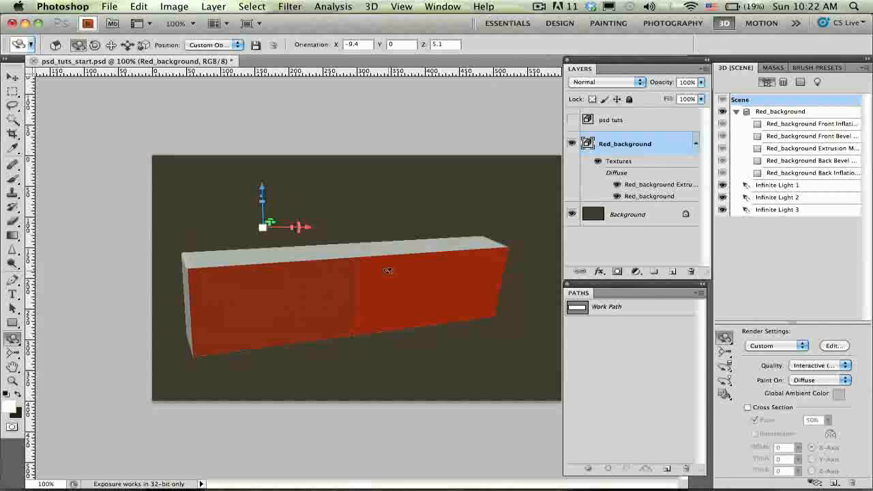
Step: Rotate the red 3D box, then reset it to a straight-on front view
{"action": "left_click_drag", "start_coordinate": [389, 270], "coordinate": [266, 292]}
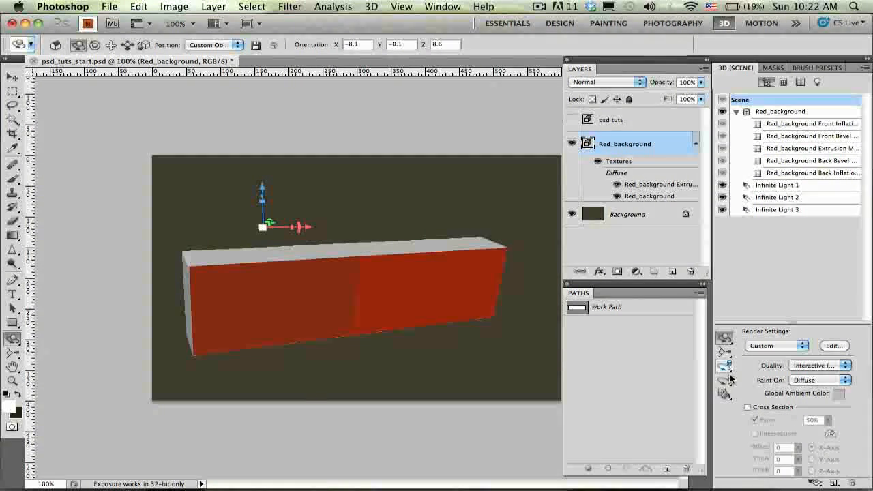
{"action": "left_click", "coordinate": [726, 376]}
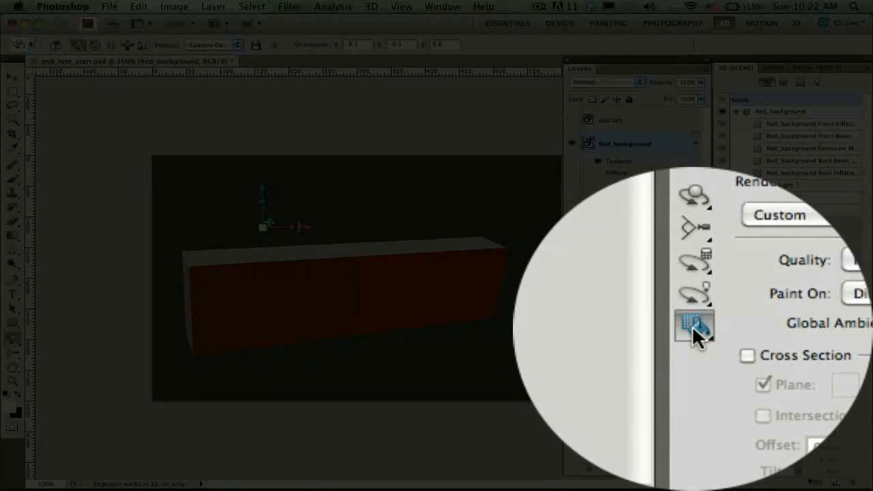
{"action": "left_click", "coordinate": [692, 324]}
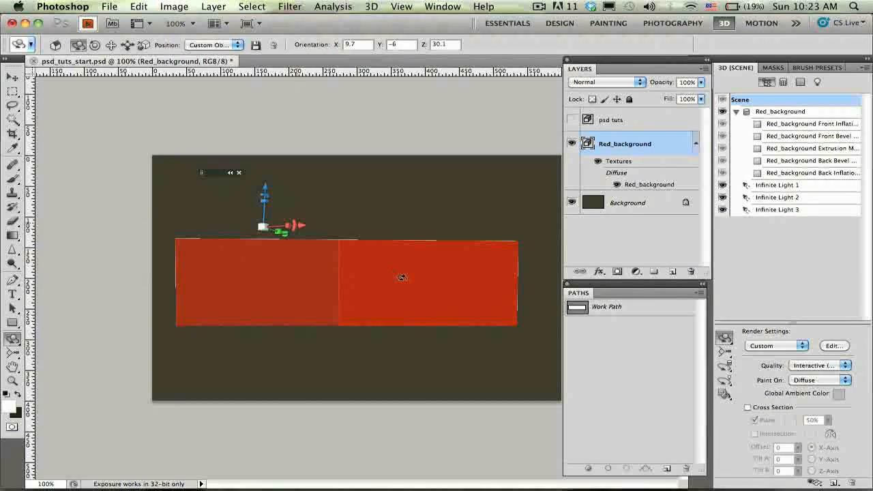
Step: Draw an inset rectangular marquee inside the red bar and start a Repoussé constraint from its path
{"action": "left_click", "coordinate": [12, 74]}
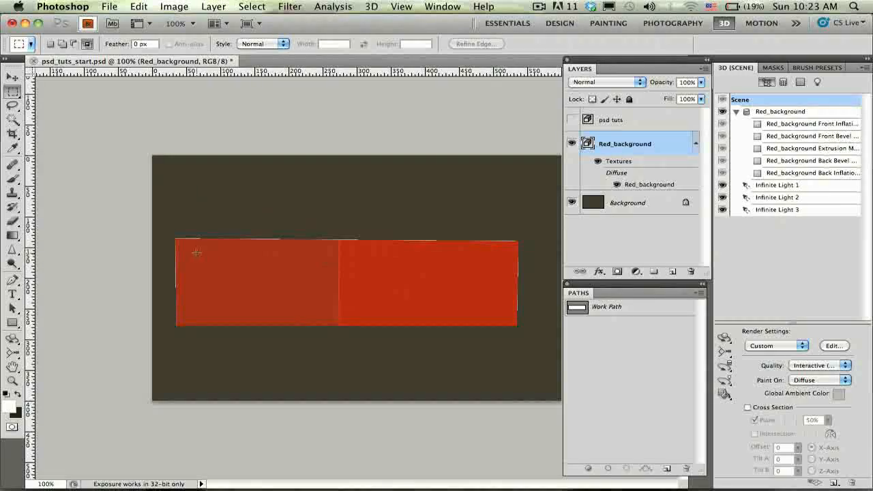
{"action": "left_click_drag", "start_coordinate": [196, 253], "coordinate": [470, 308]}
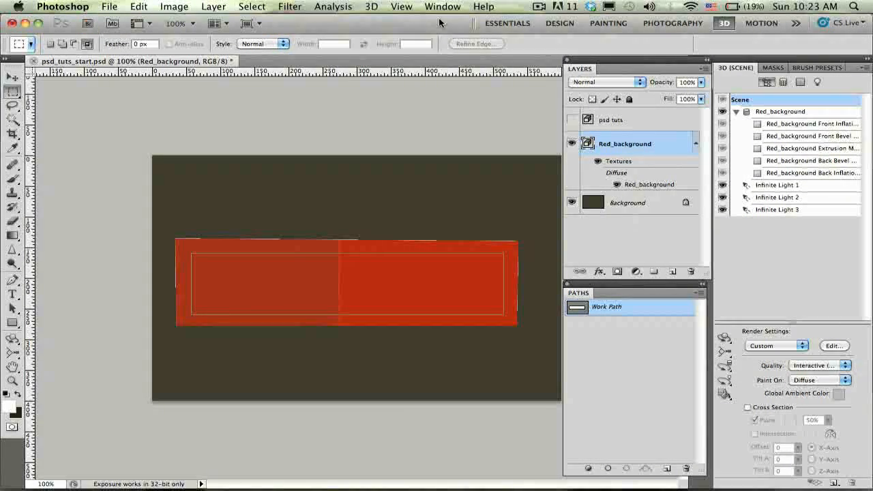
{"action": "left_click", "coordinate": [371, 6]}
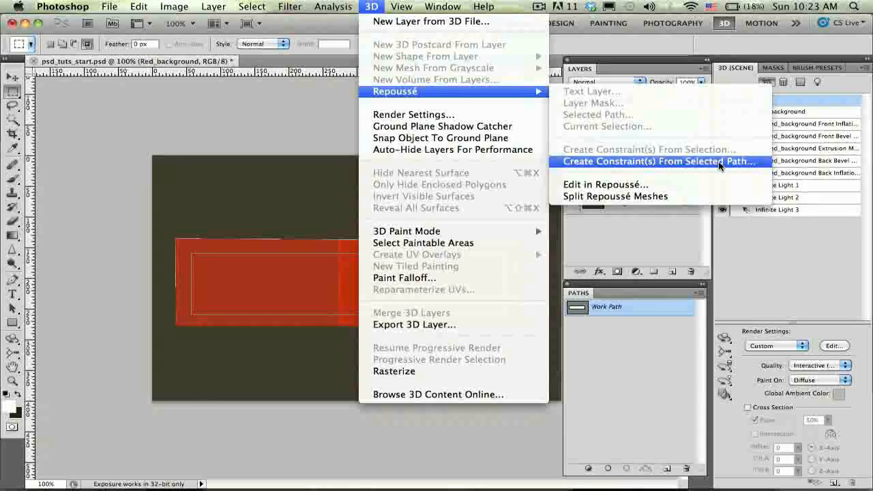
{"action": "mouse_move", "coordinate": [630, 164]}
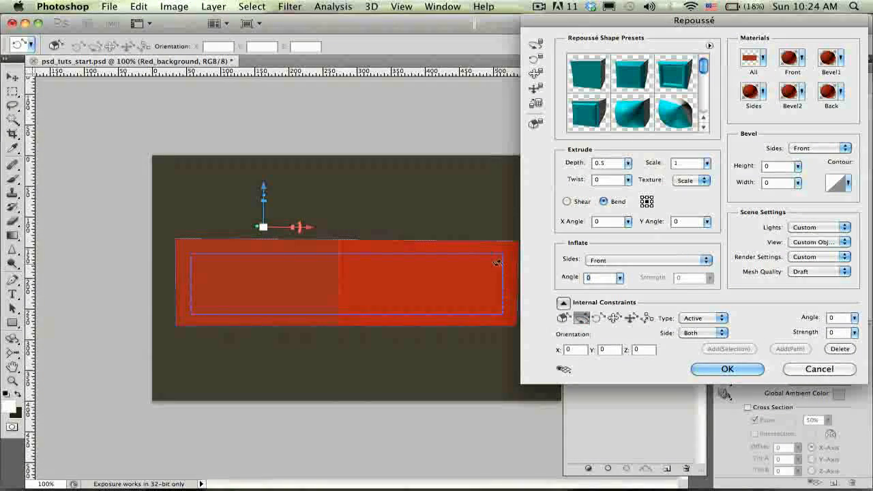
Step: Set the internal constraint Type to Hole and accept the hollow red frame
{"action": "left_click", "coordinate": [702, 318]}
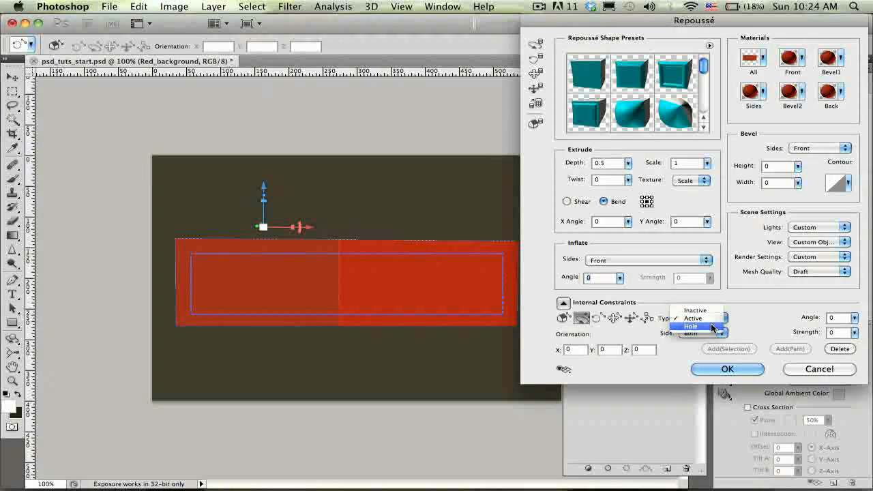
{"action": "left_click", "coordinate": [690, 326]}
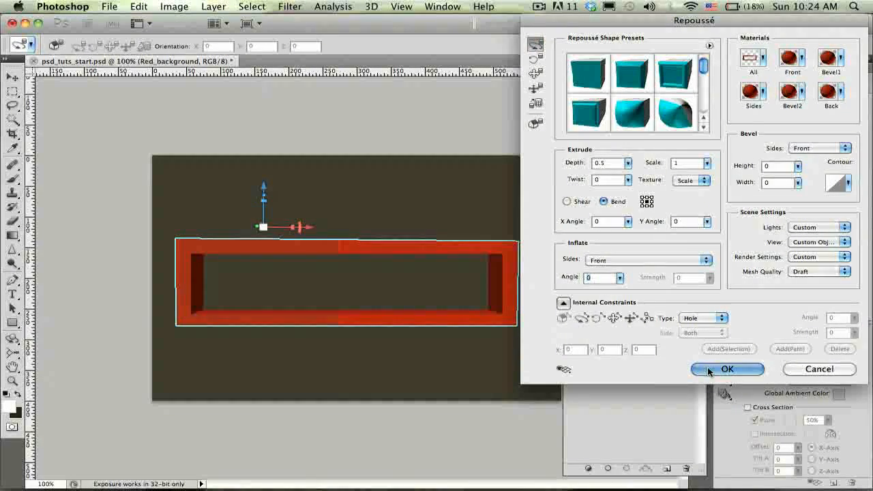
{"action": "left_click", "coordinate": [725, 368]}
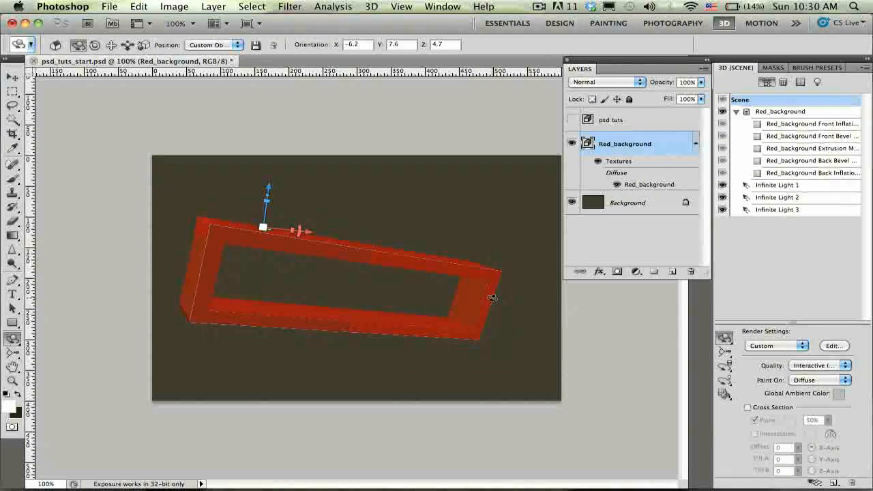
Step: Tilt the red frame and rotate it to a flatter angle with the 3D Object Rotate tool
{"action": "left_click_drag", "start_coordinate": [491, 297], "coordinate": [442, 282]}
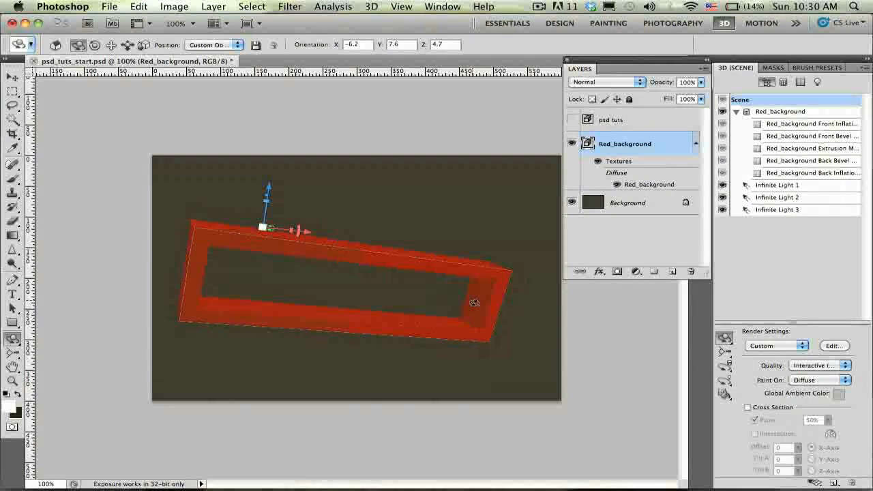
{"action": "left_click_drag", "start_coordinate": [474, 303], "coordinate": [203, 238]}
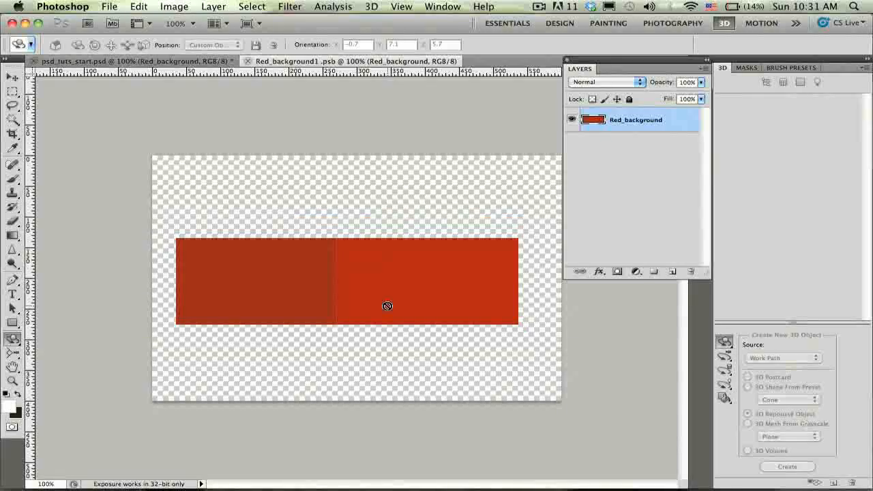
Step: Trim the Red_background1.psb texture to its transparent pixels on all sides
{"action": "left_click", "coordinate": [174, 5]}
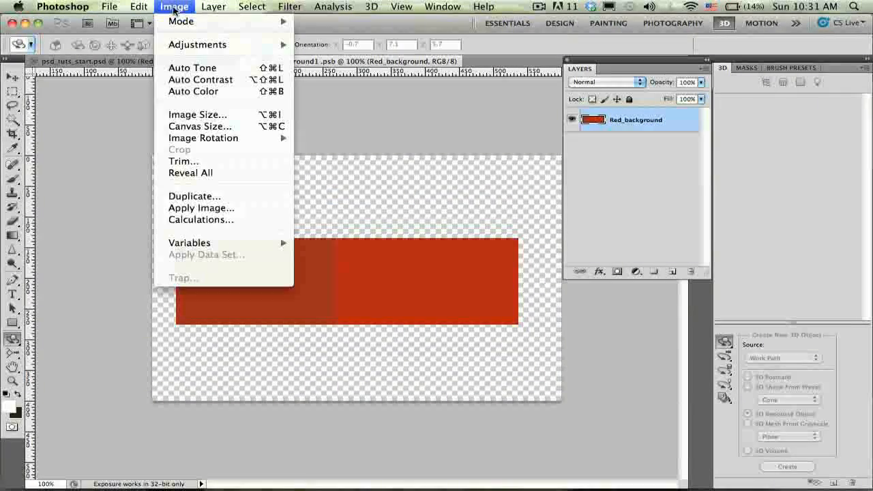
{"action": "mouse_move", "coordinate": [177, 164]}
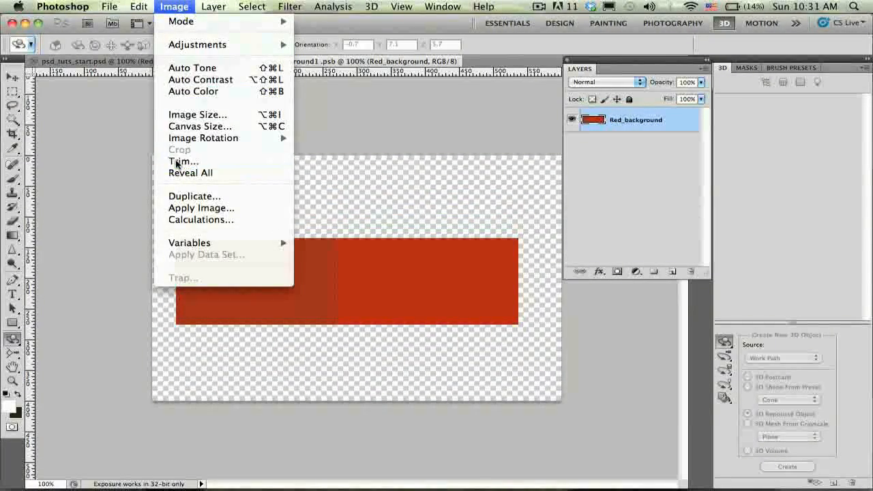
{"action": "left_click", "coordinate": [183, 161]}
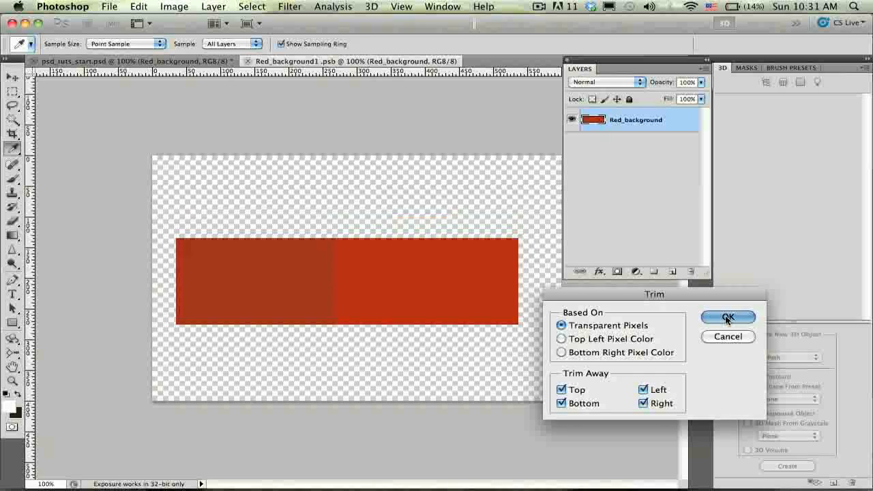
{"action": "left_click", "coordinate": [727, 316]}
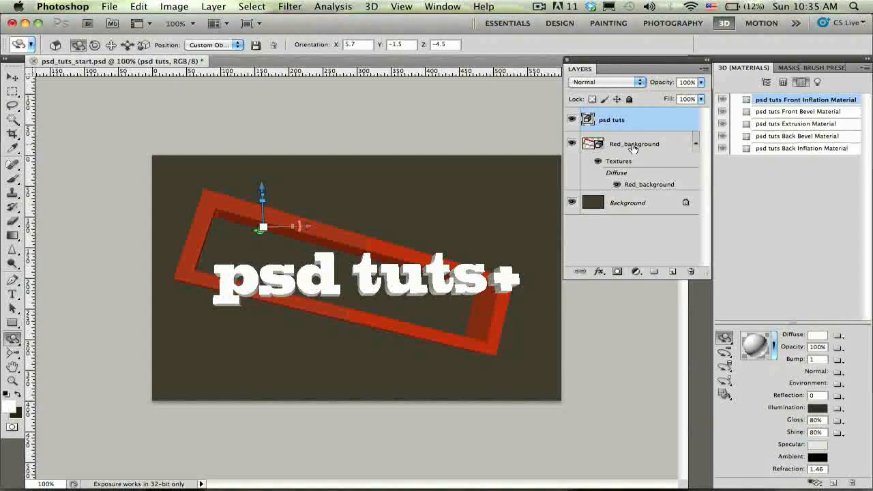
Step: Select the text and frame 3D layers and merge them into one 3D scene
{"action": "left_click", "coordinate": [634, 143]}
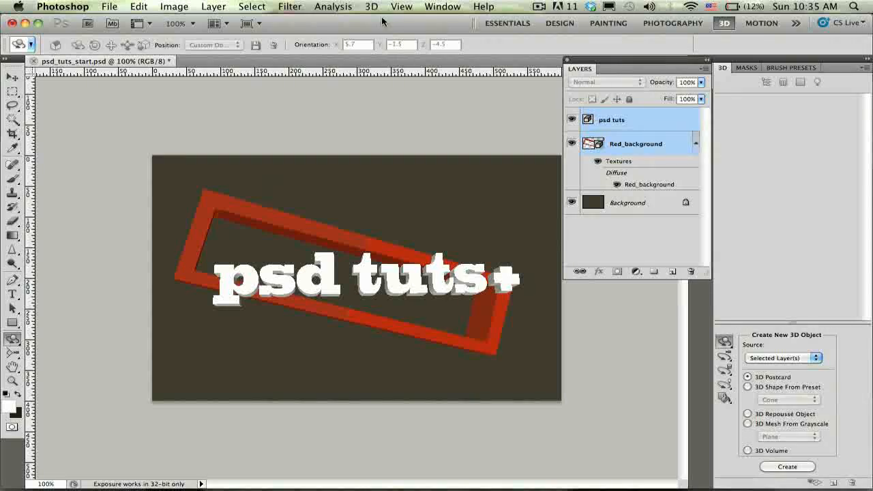
{"action": "left_click", "coordinate": [371, 6]}
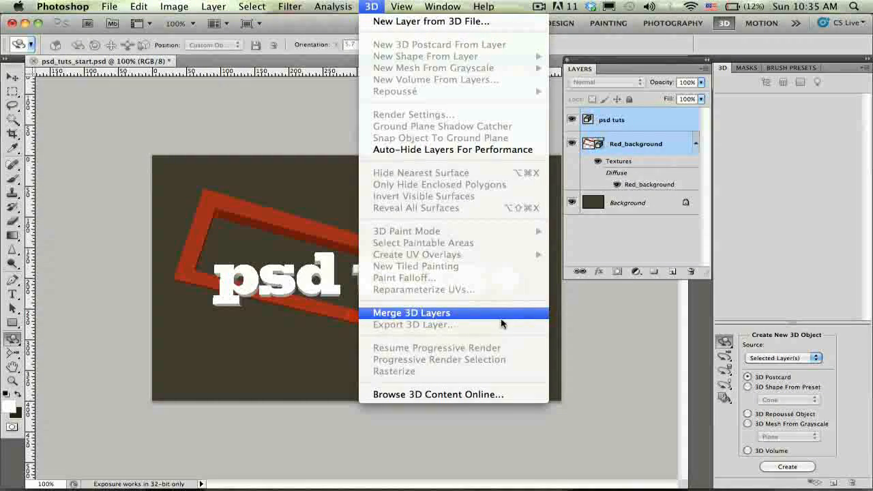
{"action": "left_click", "coordinate": [412, 312]}
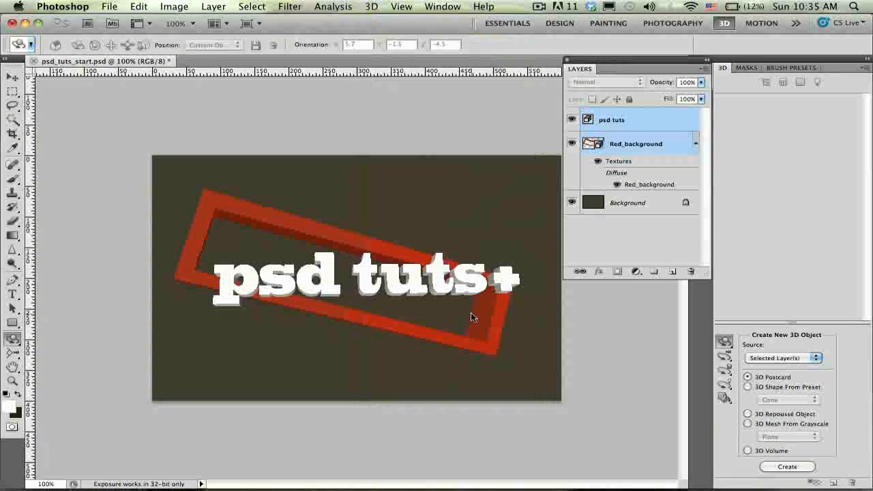
{"action": "left_click", "coordinate": [786, 466]}
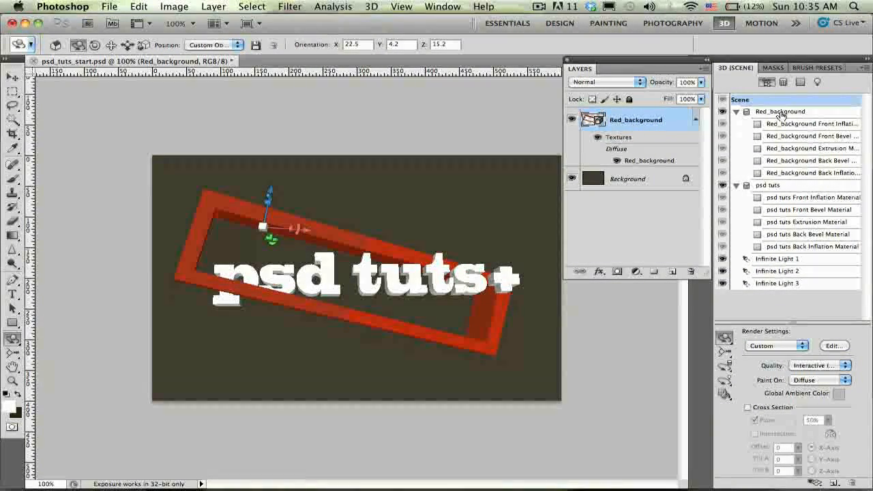
Step: In the 3D Mesh panel, turn on visibility for the psd tuts mesh beside the red frame
{"action": "left_click", "coordinate": [783, 82]}
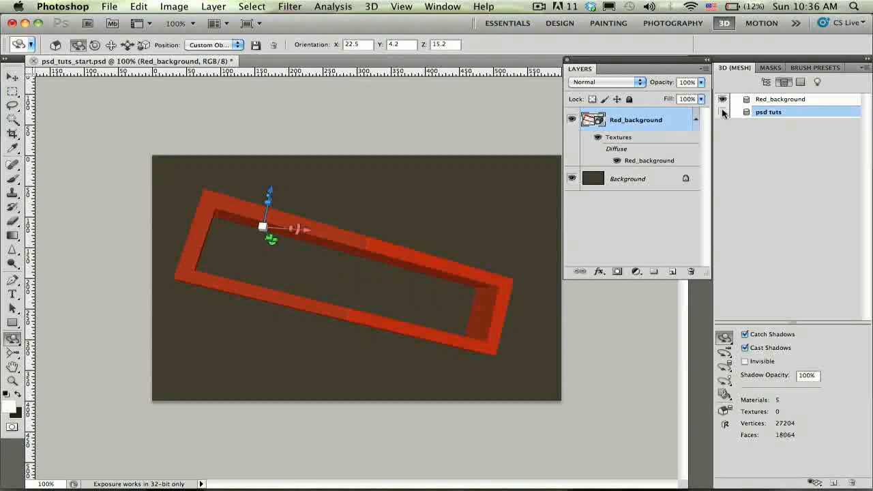
{"action": "left_click", "coordinate": [780, 100]}
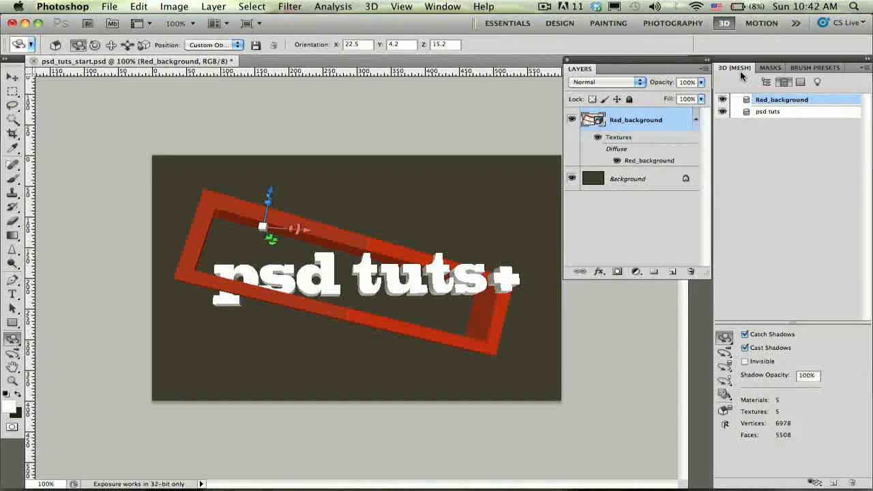
Step: Select the psd tuts text mesh and turn on the 3D Ground Plane overlay
{"action": "left_click", "coordinate": [770, 112]}
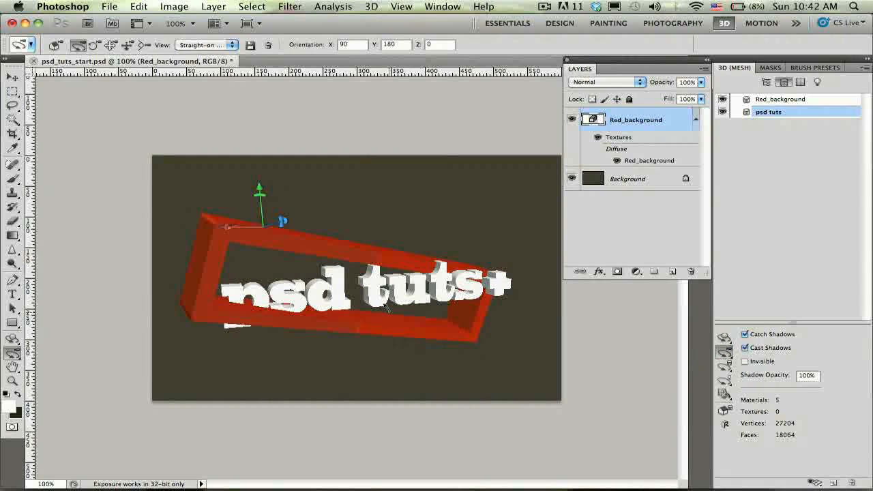
{"action": "left_click", "coordinate": [816, 483]}
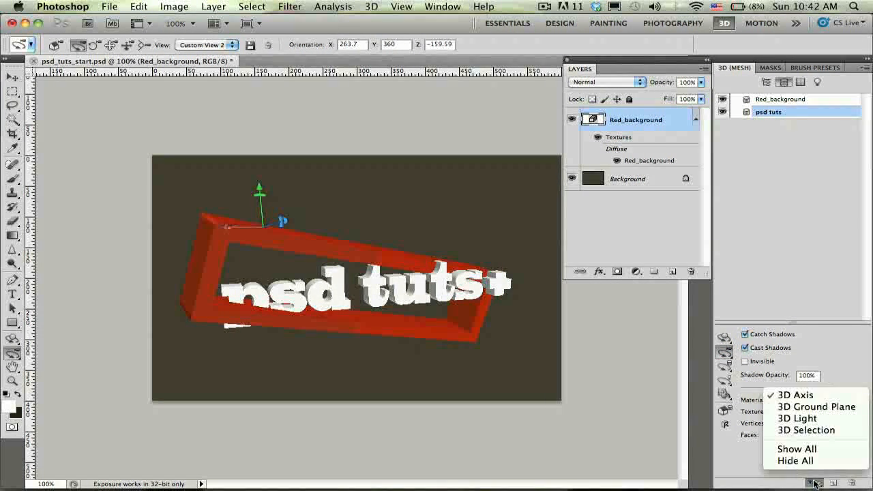
{"action": "left_click", "coordinate": [815, 407]}
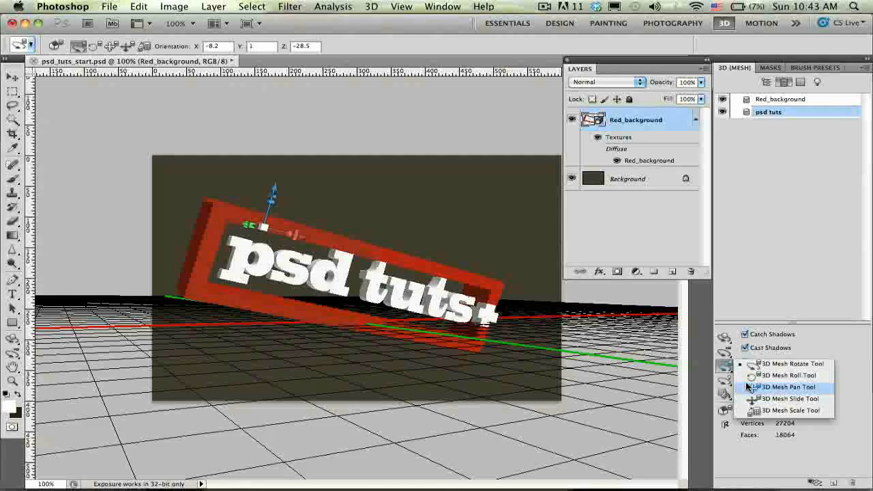
Step: Switch to the 3D Mesh Pan tool to move just the text mesh
{"action": "left_click", "coordinate": [785, 387]}
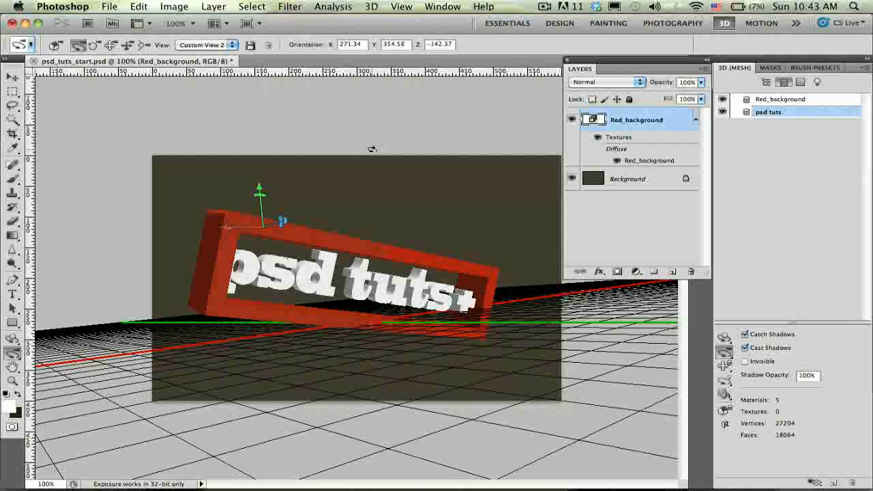
Step: Snap the merged frame-and-lettering model onto the ground plane via the 3D menu
{"action": "left_click", "coordinate": [371, 5]}
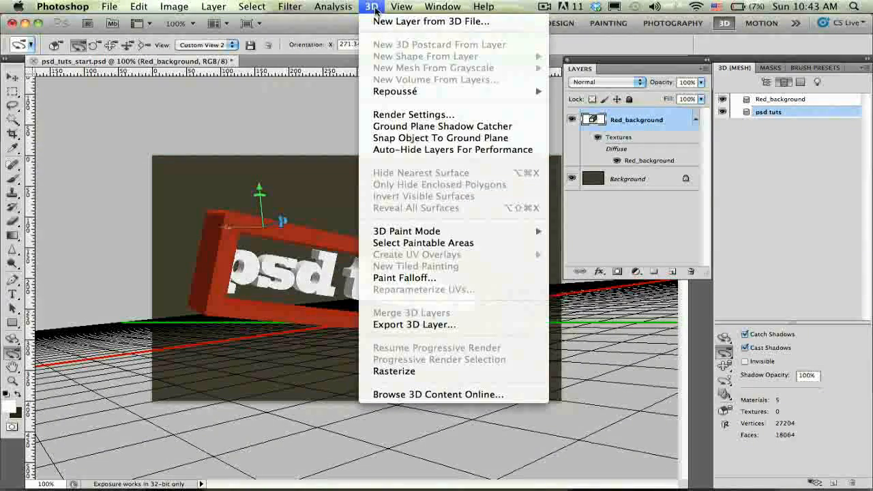
{"action": "mouse_move", "coordinate": [439, 138]}
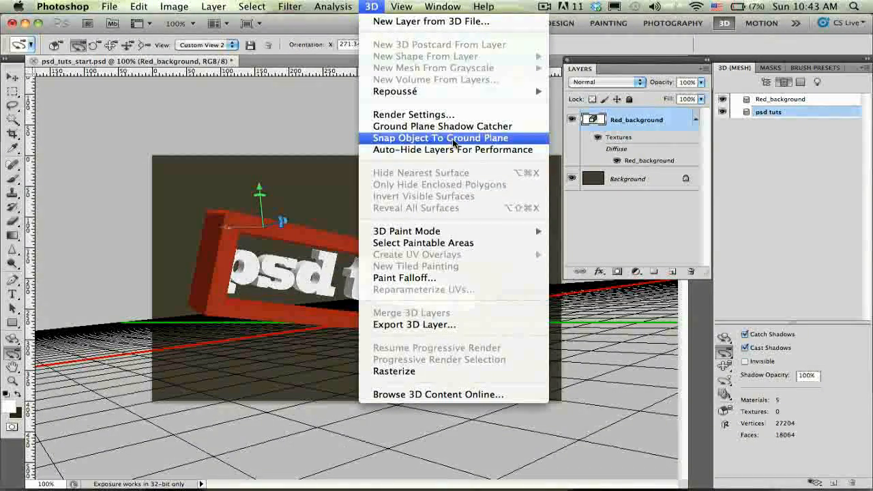
{"action": "left_click", "coordinate": [439, 138]}
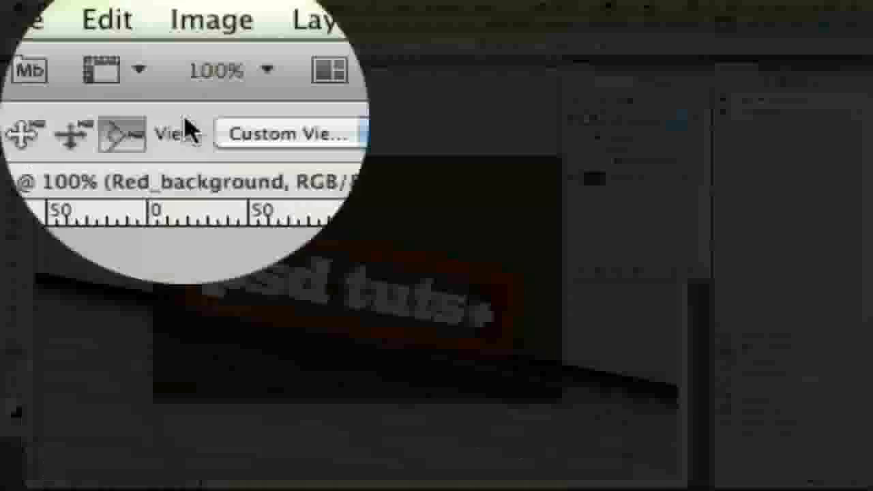
Step: Switch the camera to the Straight-on preset so the framed text faces front
{"action": "left_click", "coordinate": [289, 134]}
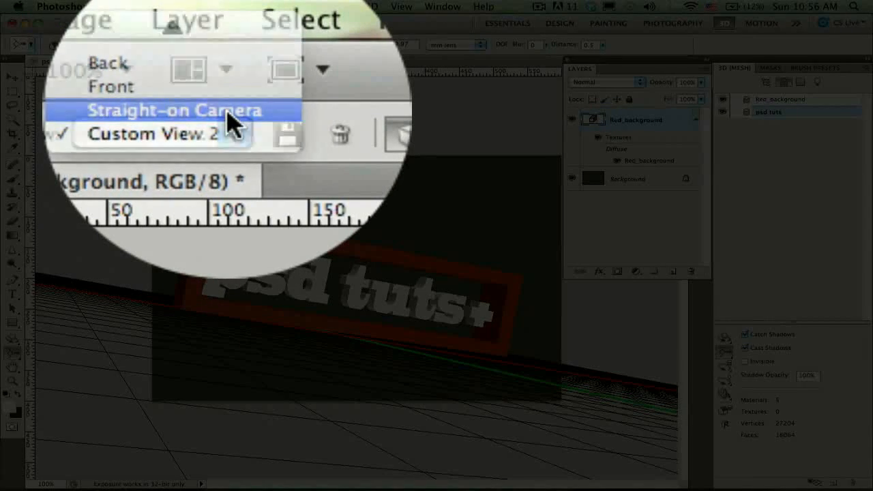
{"action": "left_click", "coordinate": [174, 111]}
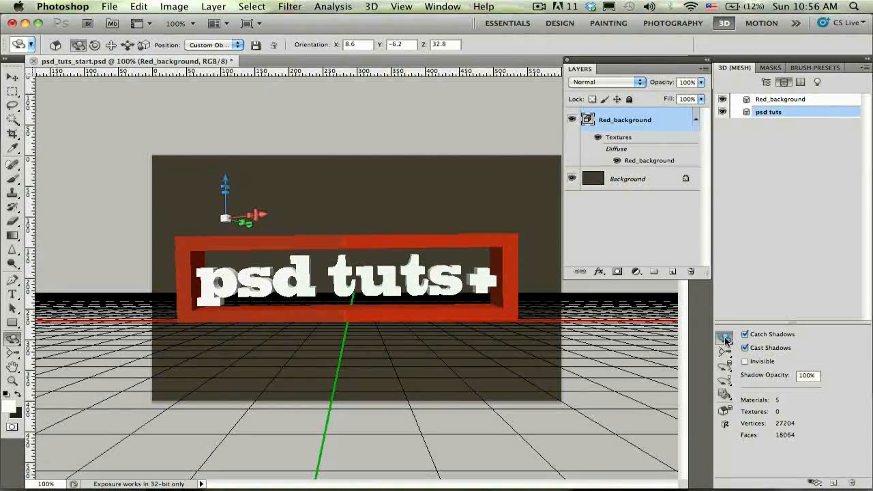
{"action": "mouse_move", "coordinate": [726, 338]}
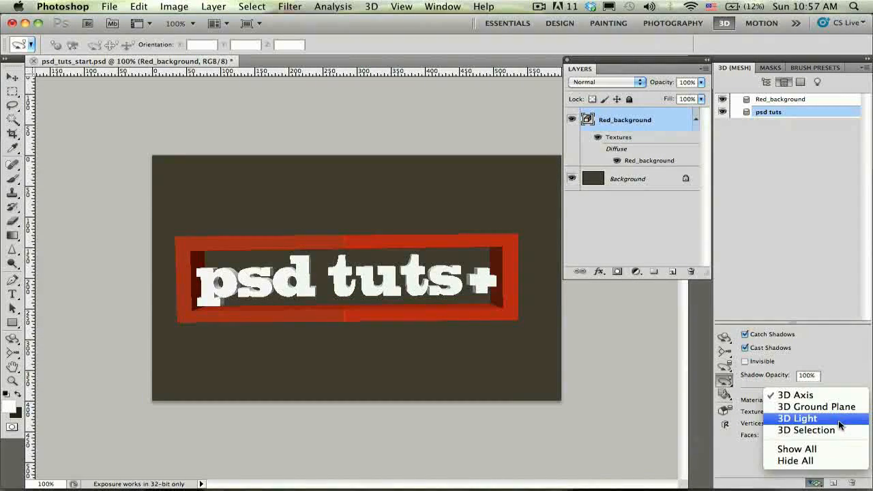
Step: Turn on 3D Light guides in place of the ground plane grid
{"action": "left_click", "coordinate": [797, 417]}
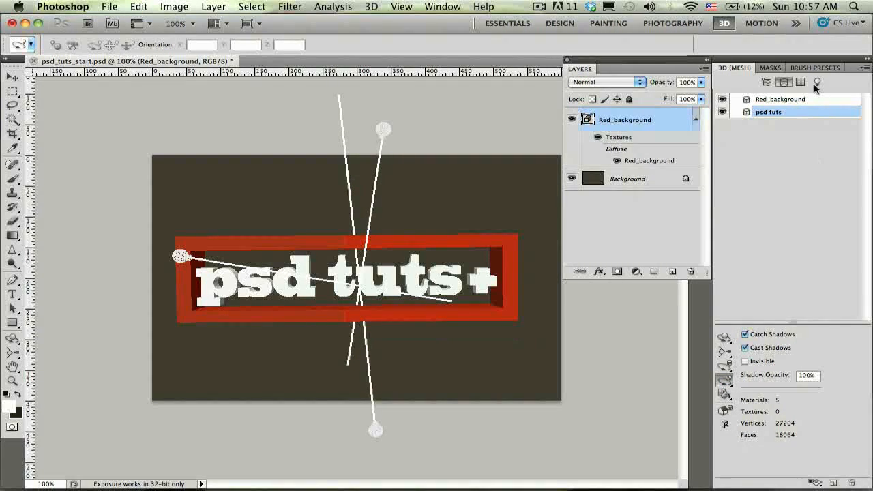
Step: Rotate Infinite Light 1 to shine from a new angle, leaving the whole-scene settings shown
{"action": "left_click", "coordinate": [816, 81]}
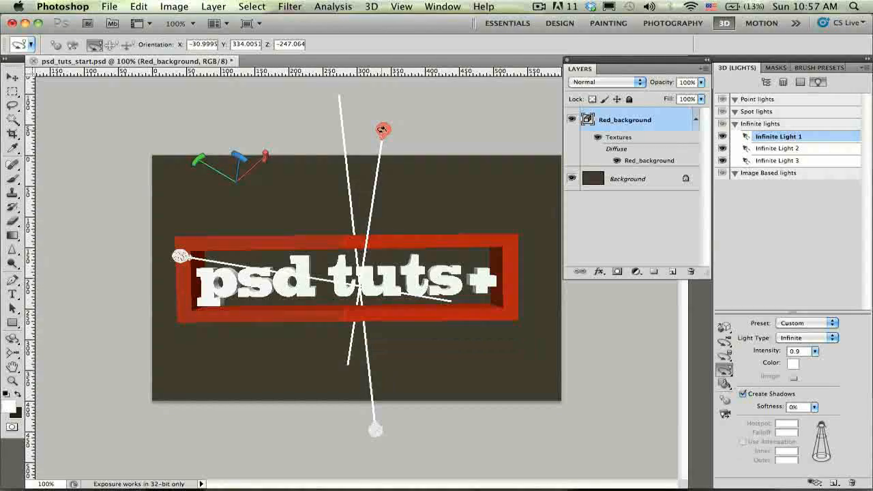
{"action": "left_click_drag", "start_coordinate": [382, 130], "coordinate": [469, 210]}
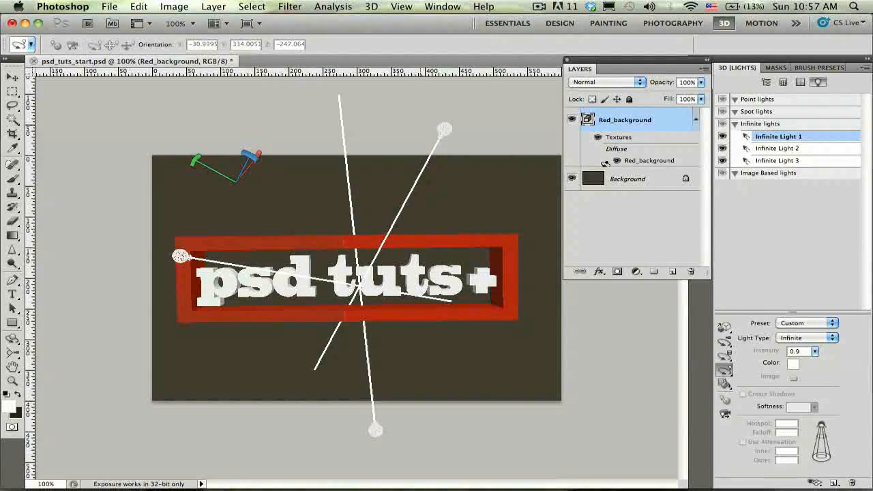
{"action": "left_click", "coordinate": [744, 393]}
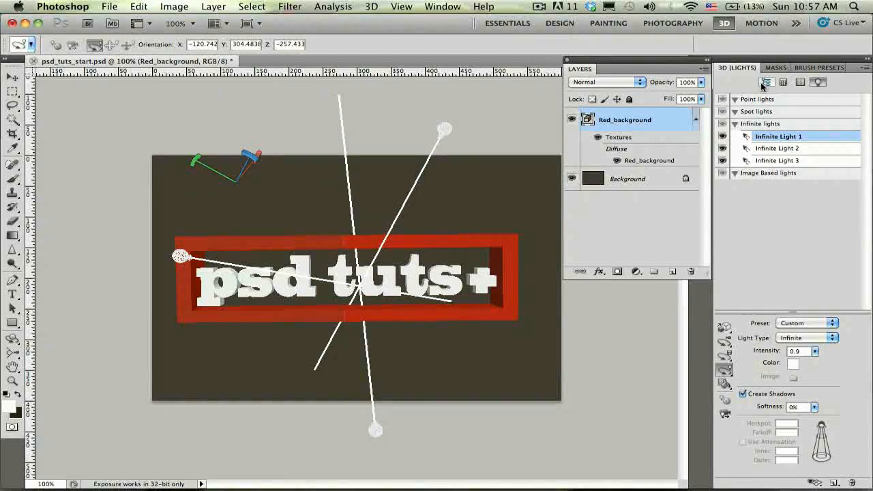
{"action": "left_click", "coordinate": [767, 82]}
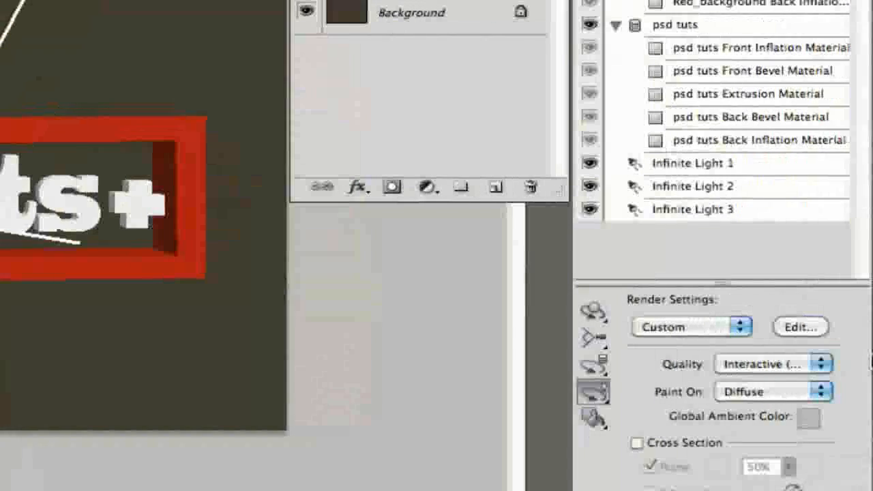
Step: Set the 3D scene's render Quality to Ray Traced
{"action": "left_click", "coordinate": [772, 363]}
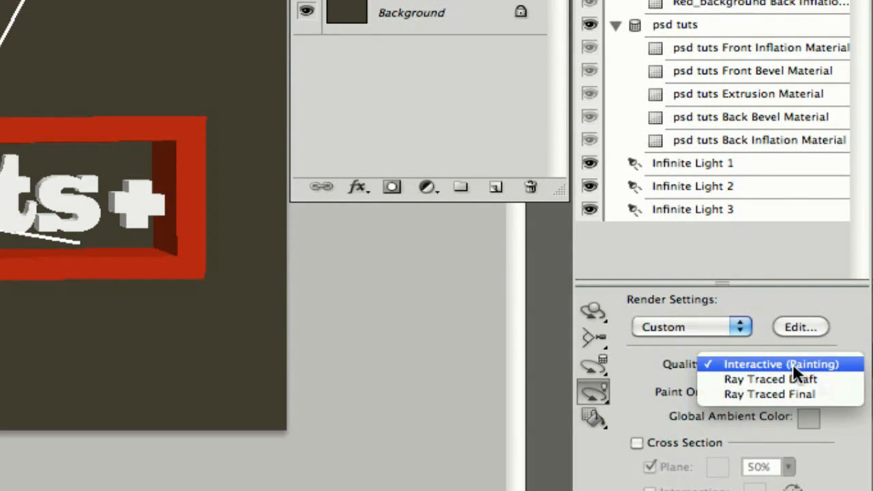
{"action": "left_click", "coordinate": [769, 379]}
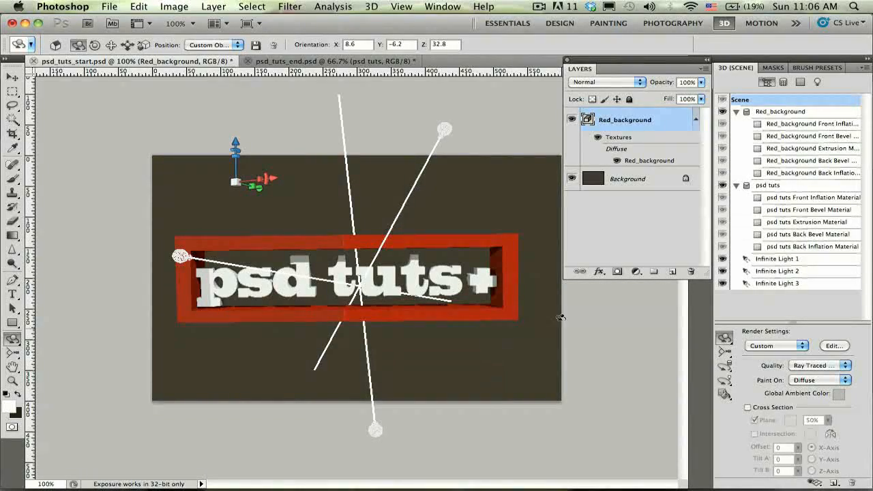
Step: Choose the Lasso tool for a freehand selection around the plus sign
{"action": "left_click", "coordinate": [371, 6]}
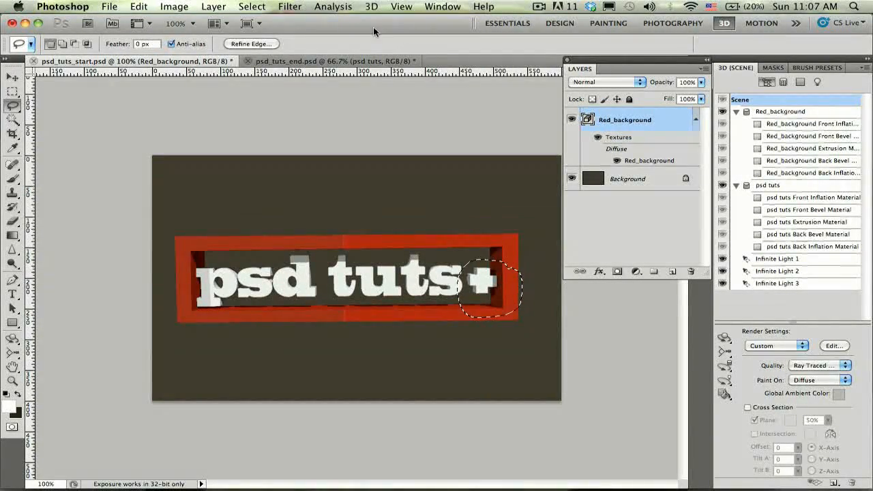
{"action": "left_click", "coordinate": [371, 5]}
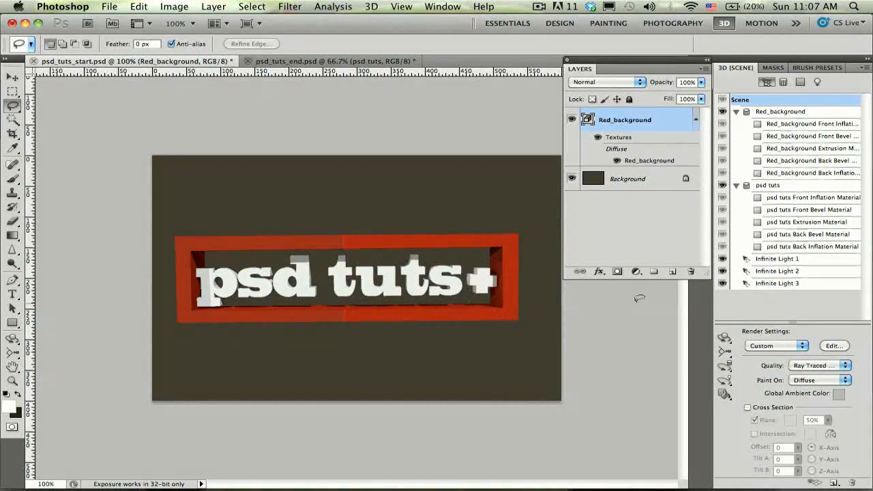
Step: Drop Quality to Interactive (Painting) to adjust the lights, then restore Ray Traced
{"action": "left_click", "coordinate": [820, 366]}
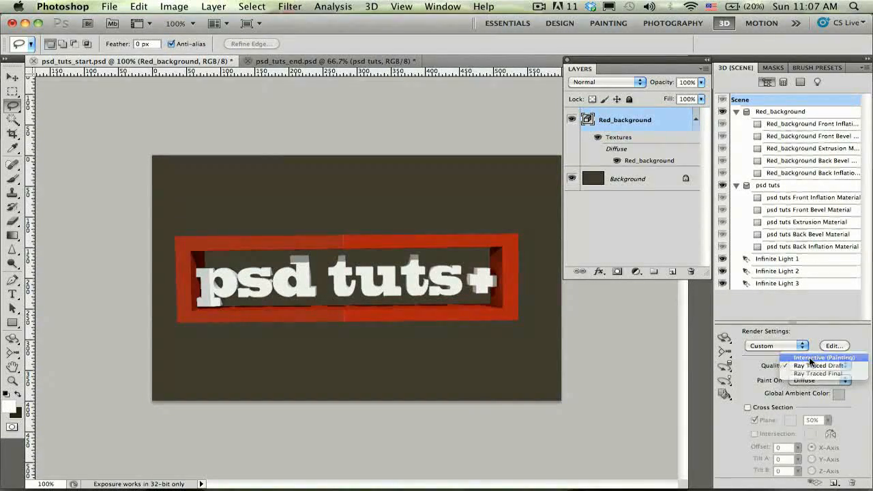
{"action": "left_click", "coordinate": [824, 357]}
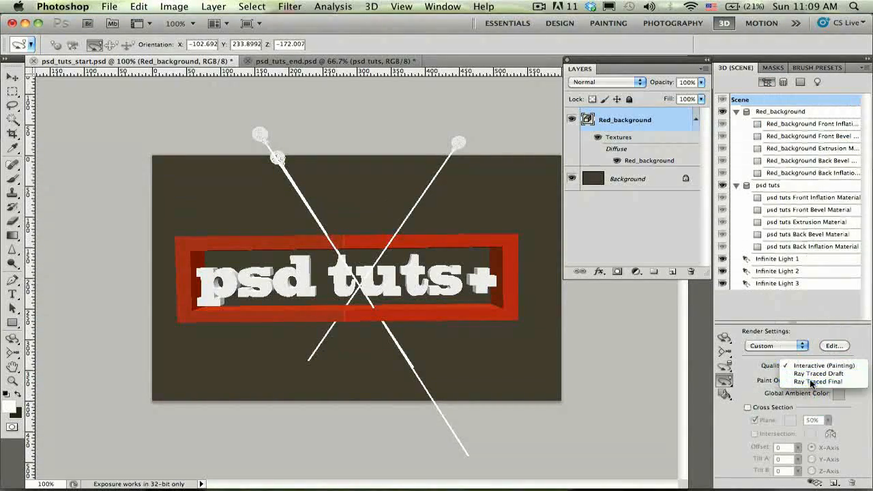
{"action": "left_click", "coordinate": [818, 382]}
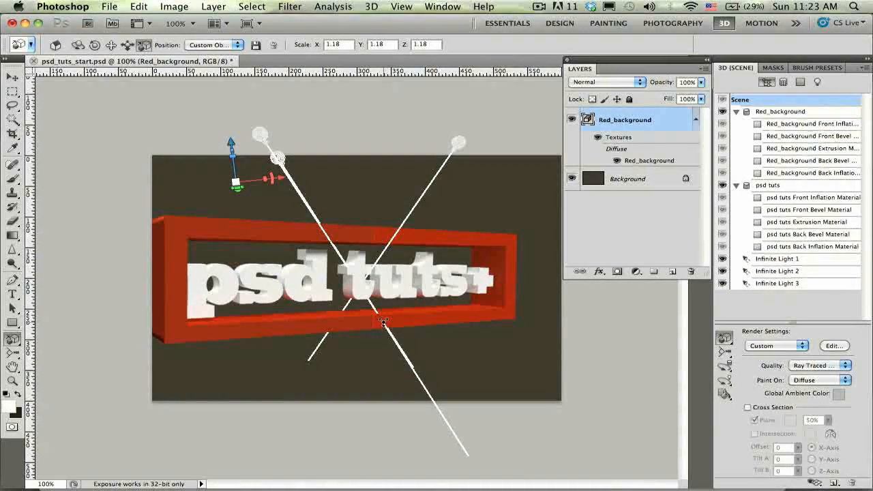
Step: Bring up the 3D menu over the angled, enlarged frame and lettering
{"action": "left_click", "coordinate": [371, 5]}
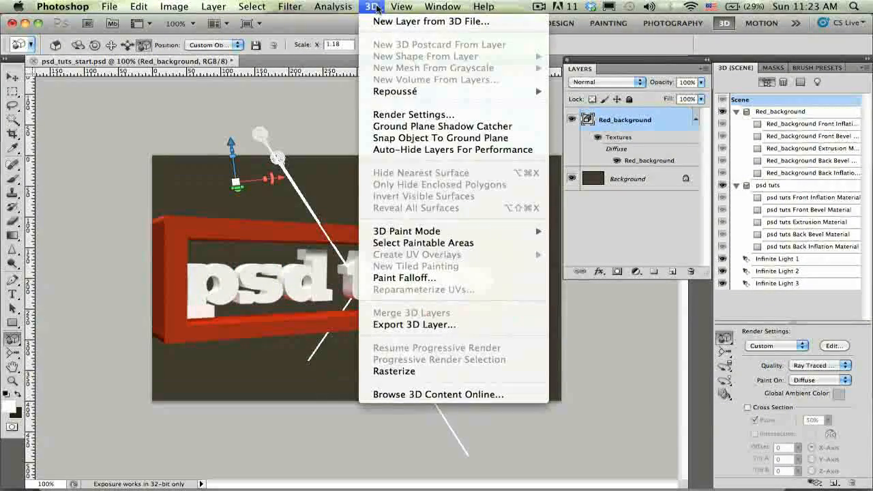